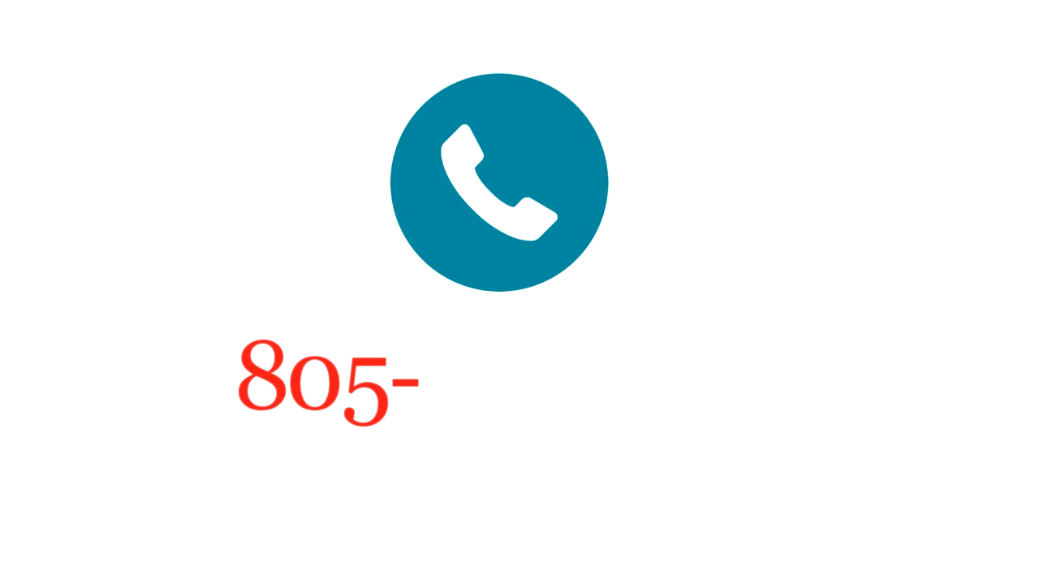
type("228-2022")
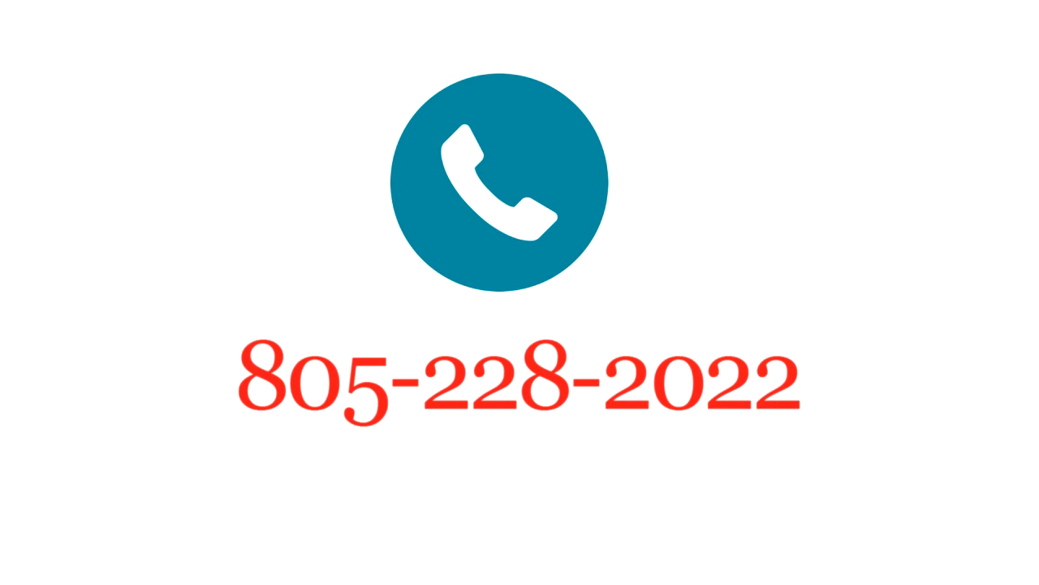